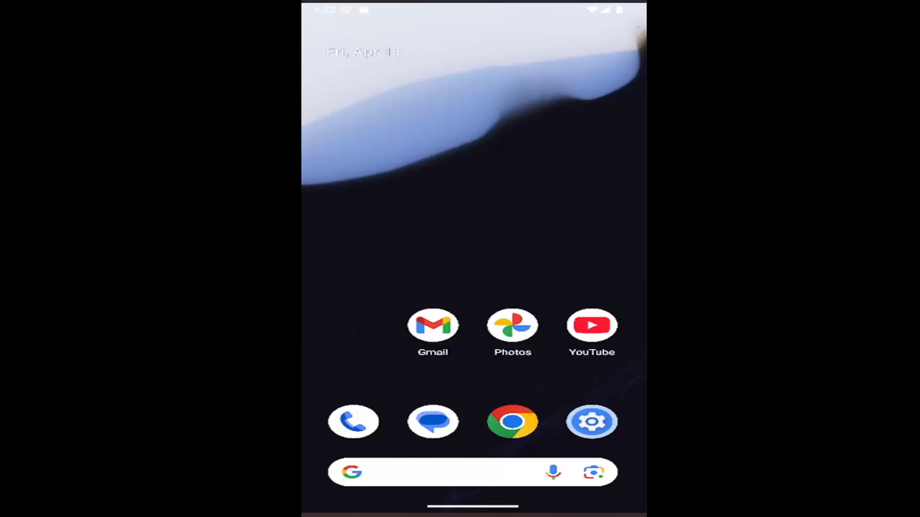
{"action": "mouse_move", "coordinate": [361, 205]}
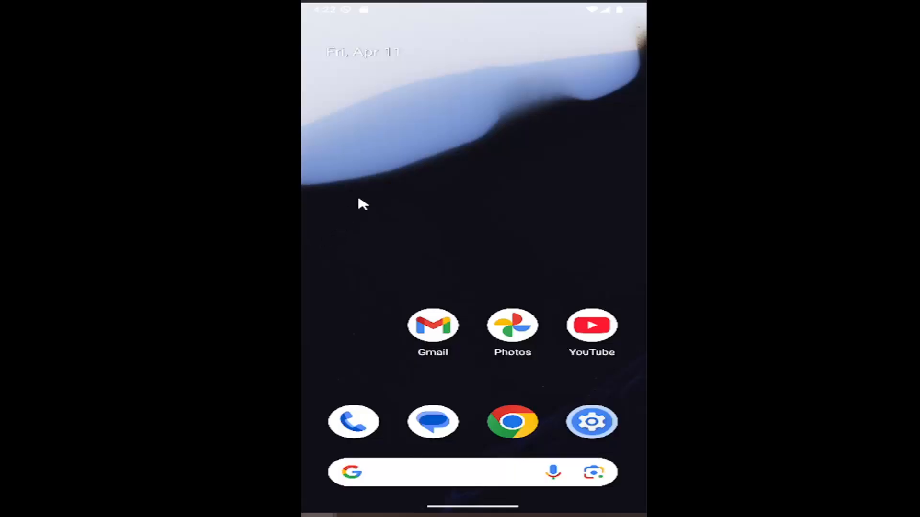
{"action": "mouse_move", "coordinate": [434, 284]}
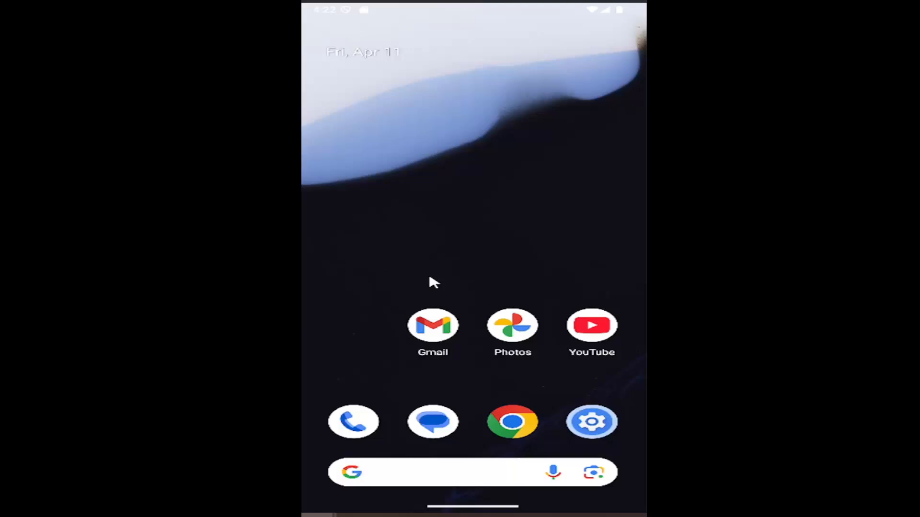
{"action": "mouse_move", "coordinate": [396, 352]}
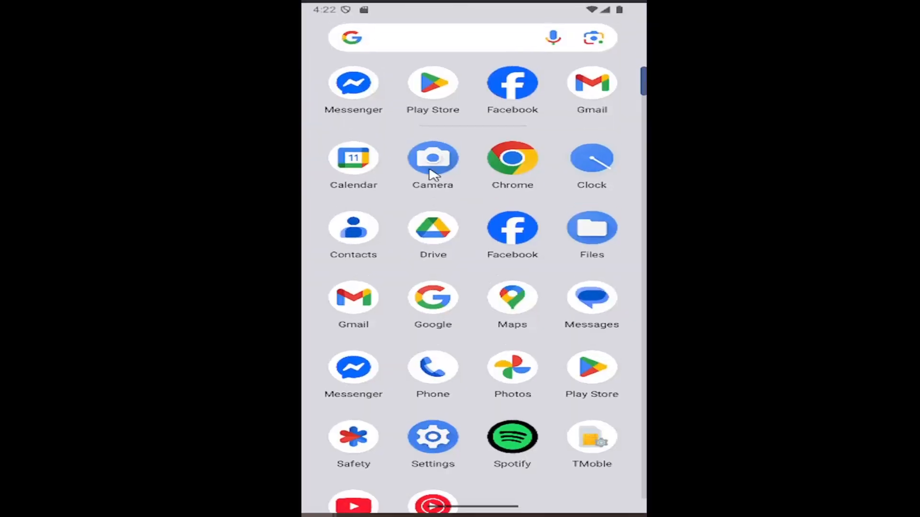
{"action": "mouse_move", "coordinate": [593, 379]}
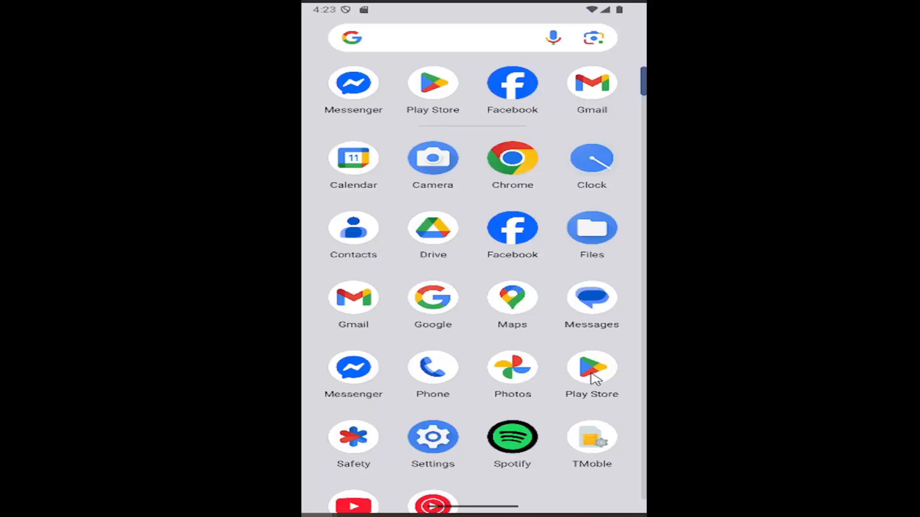
Step: Launch the Play Store and enter "whats" in the app search
{"action": "left_click", "coordinate": [591, 375]}
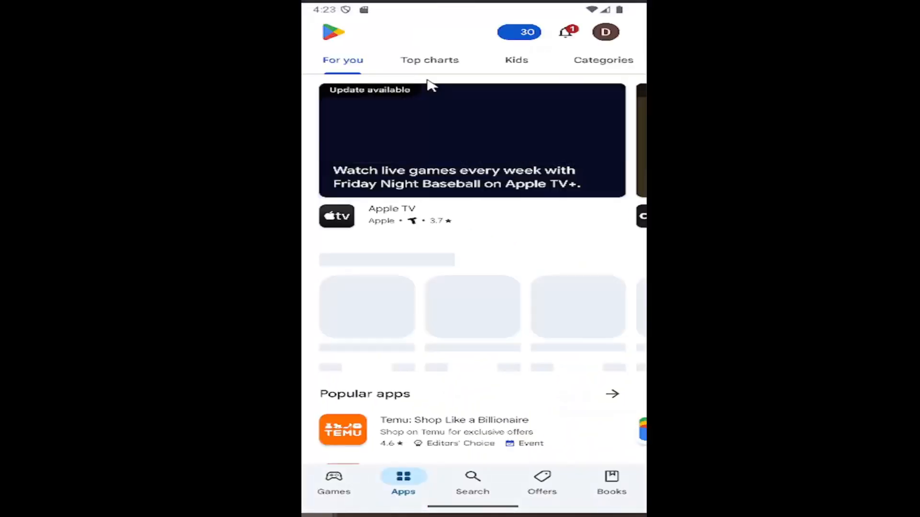
{"action": "left_click", "coordinate": [472, 481]}
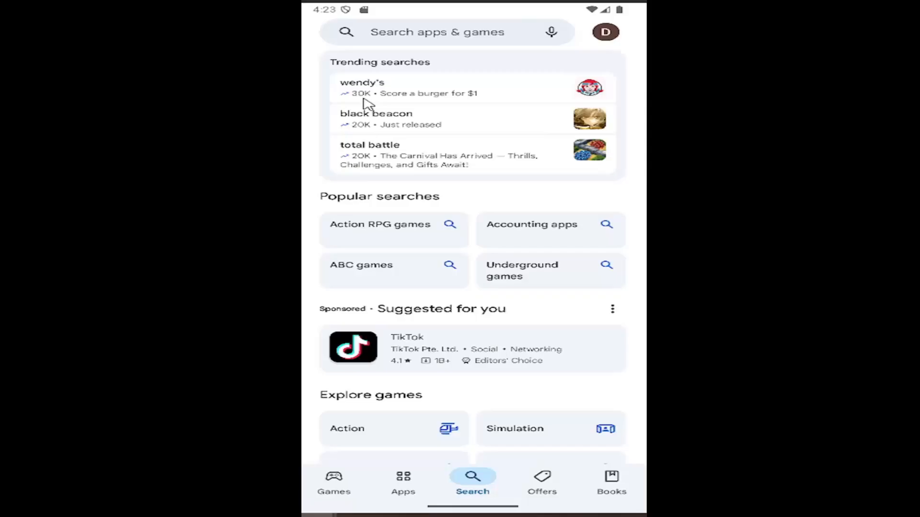
{"action": "type", "text": "whats"}
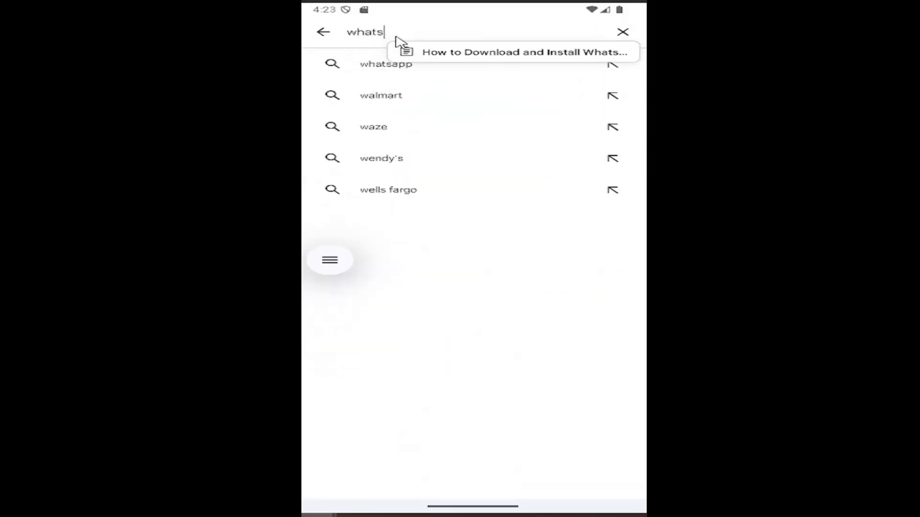
Step: Select the whatsapp suggestion and install WhatsApp Messenger from the results
{"action": "left_click", "coordinate": [386, 64]}
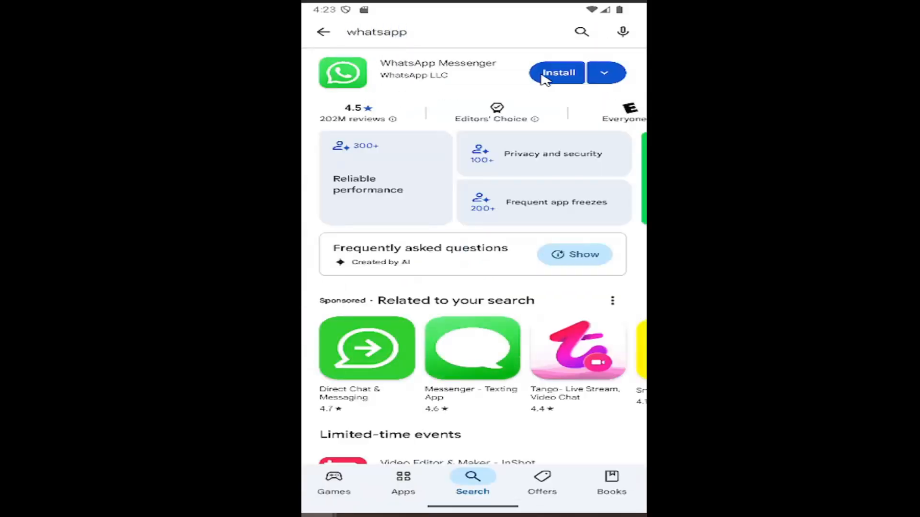
{"action": "mouse_move", "coordinate": [439, 121]}
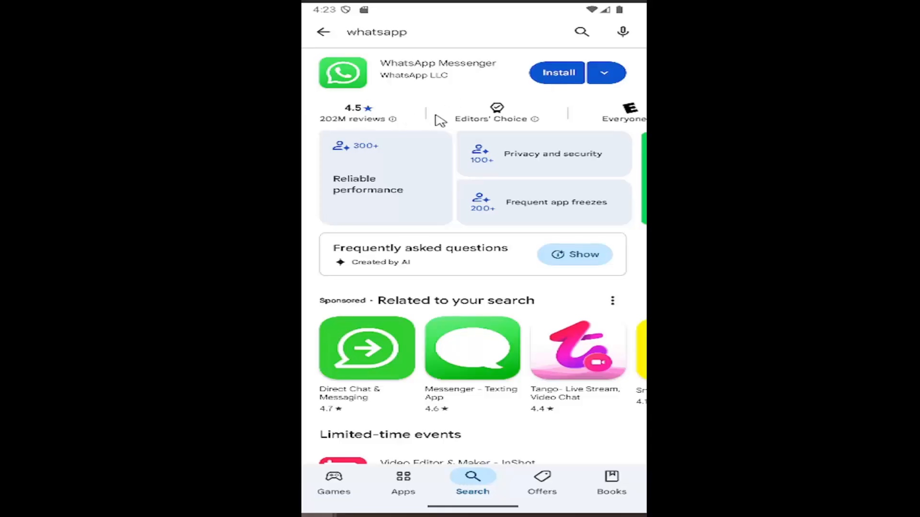
{"action": "scroll", "scroll_direction": "left", "scroll_amount": 3}
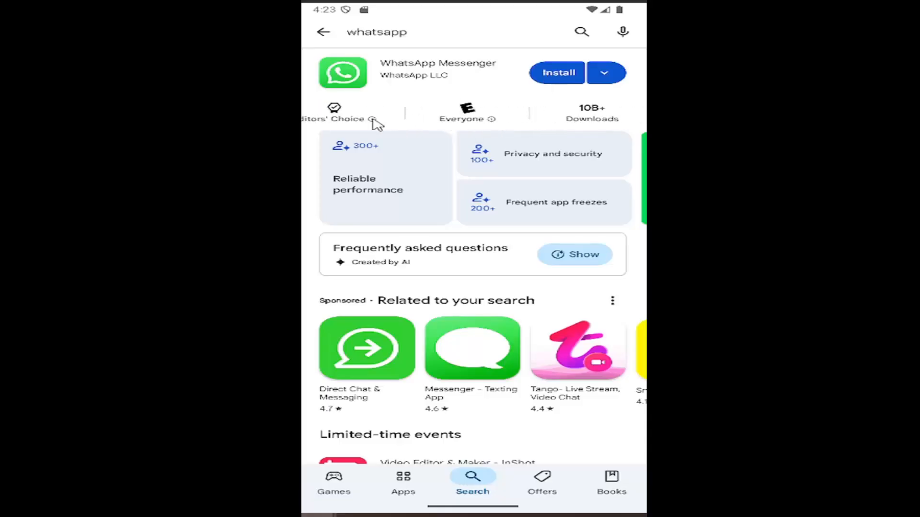
{"action": "mouse_move", "coordinate": [601, 122]}
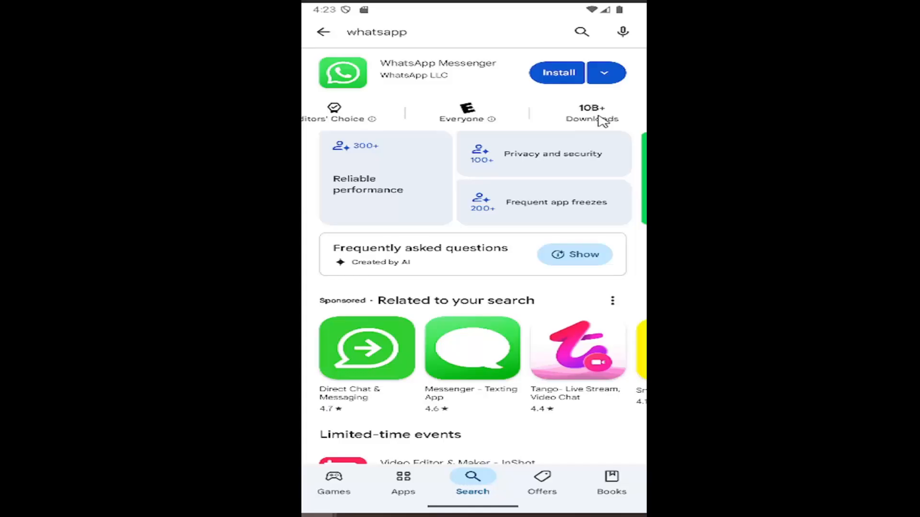
{"action": "left_click", "coordinate": [556, 72]}
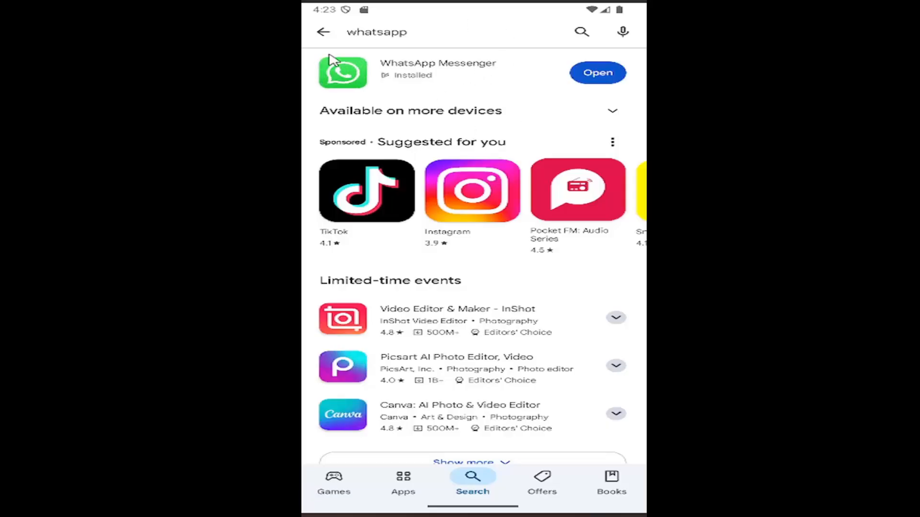
{"action": "mouse_move", "coordinate": [553, 14]}
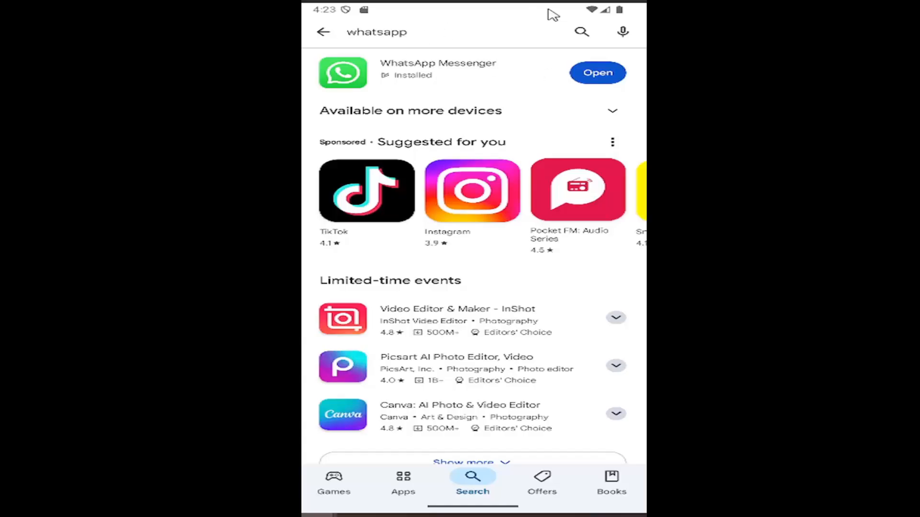